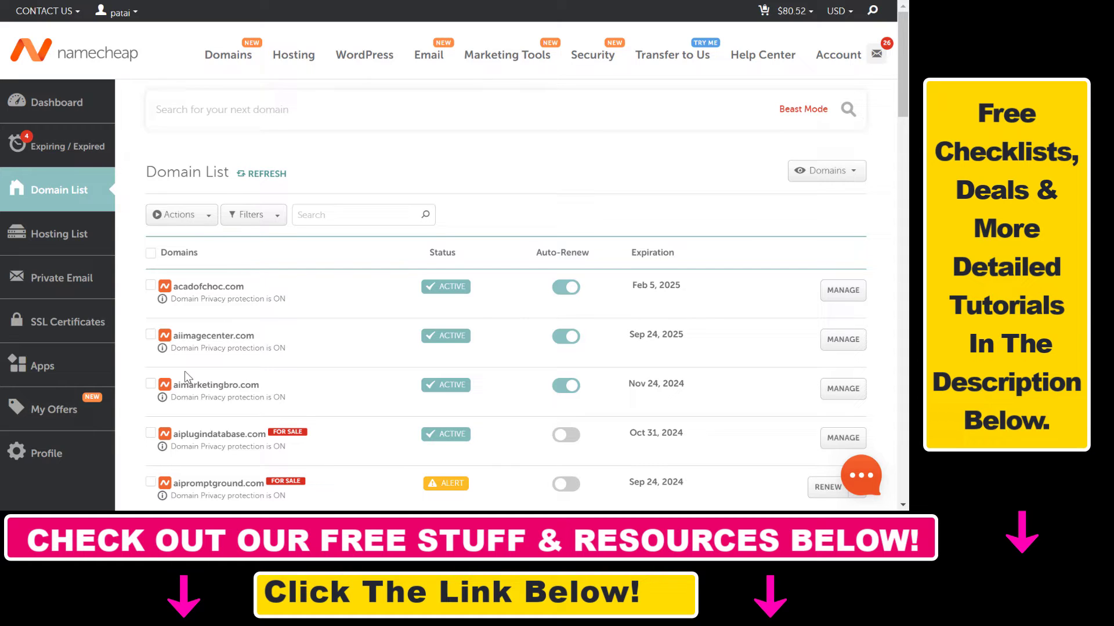
mouse_move(67, 129)
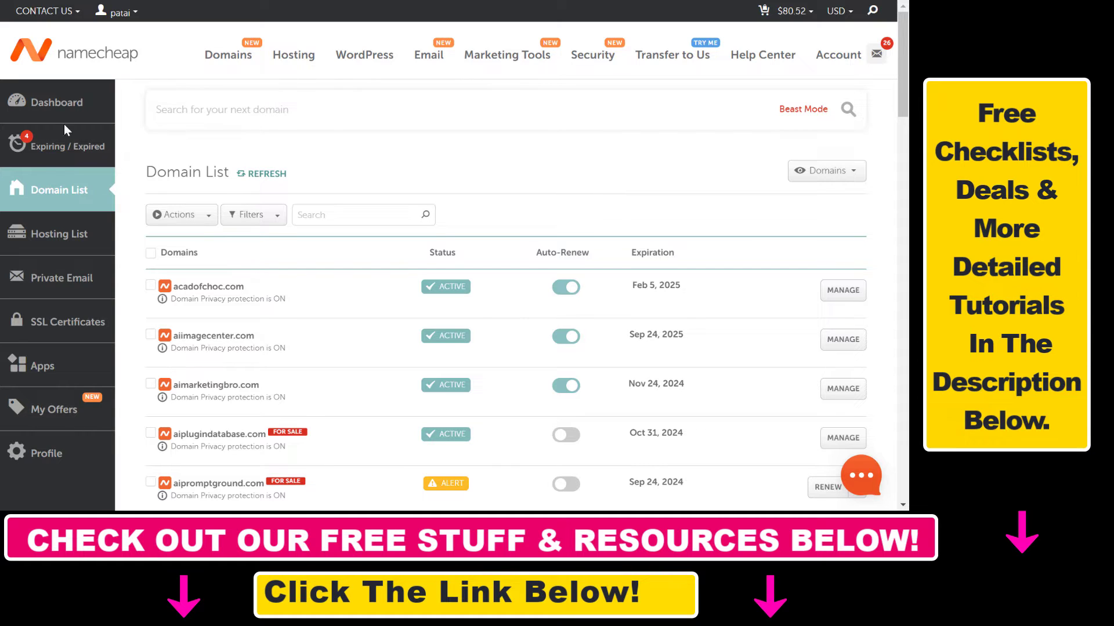
mouse_move(98, 356)
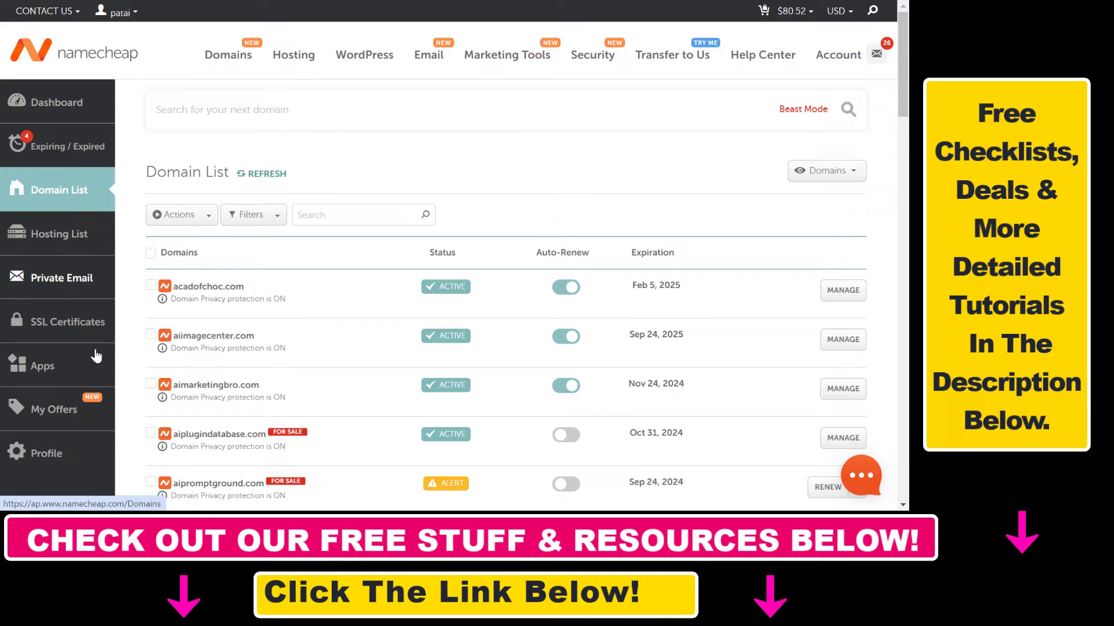
mouse_move(342, 479)
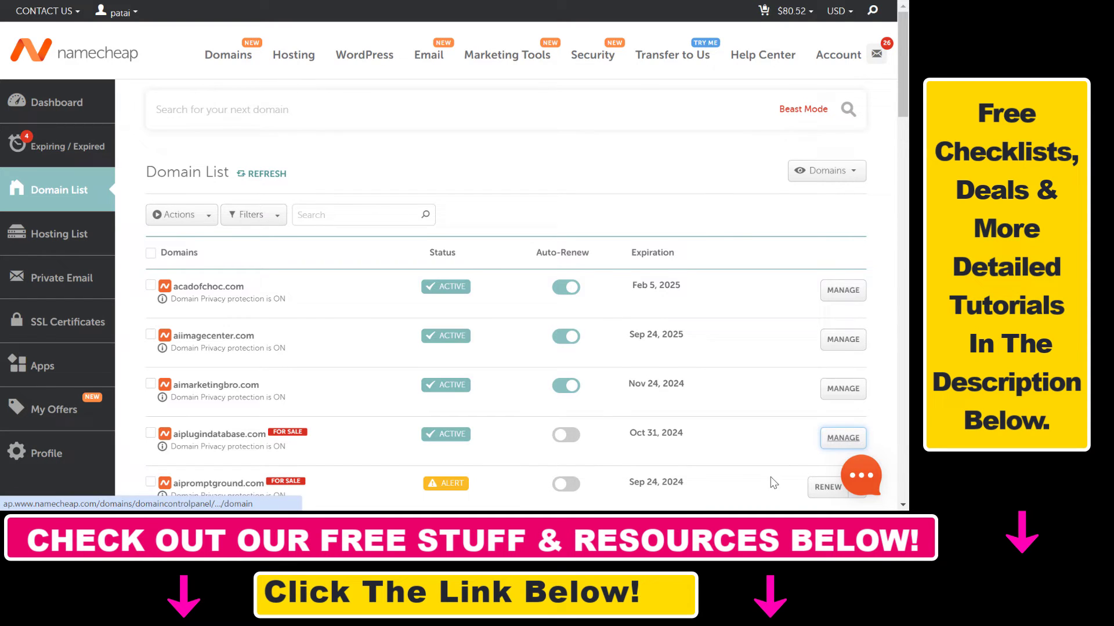
Open aiplugindatabase.com's domain management page and switch to its Advanced DNS tab
click(843, 437)
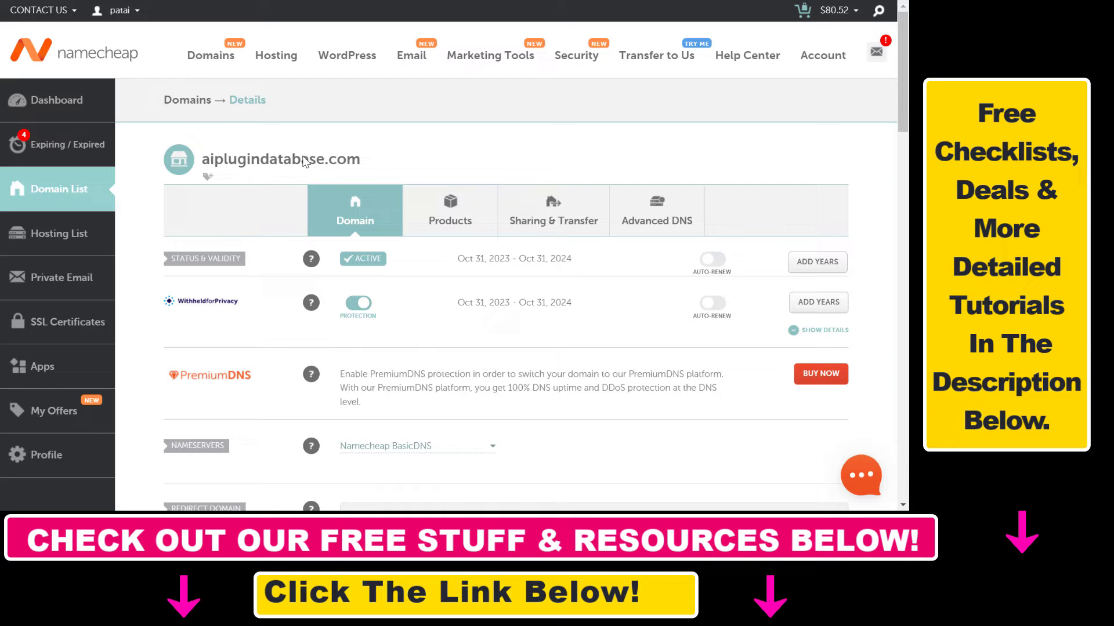
scroll(down, 3)
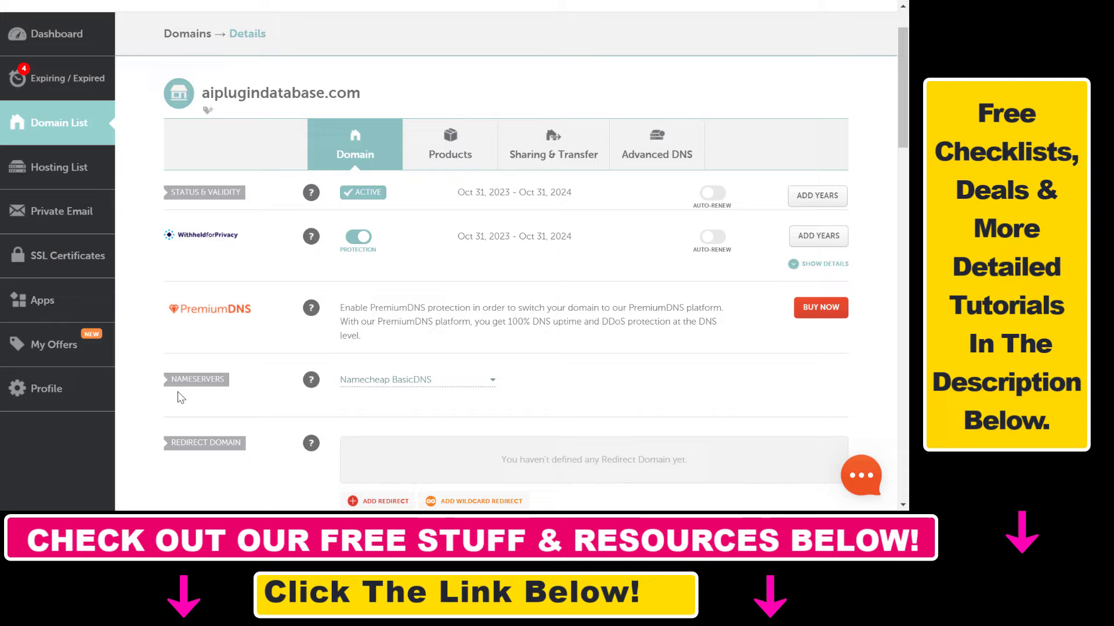
mouse_move(504, 393)
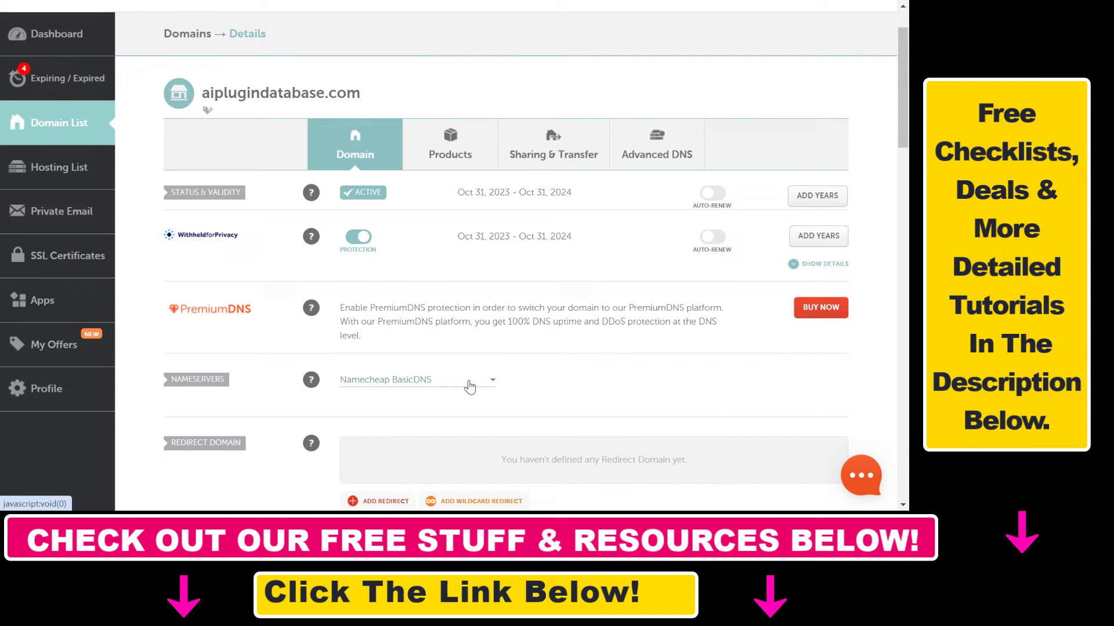
scroll(down, 3)
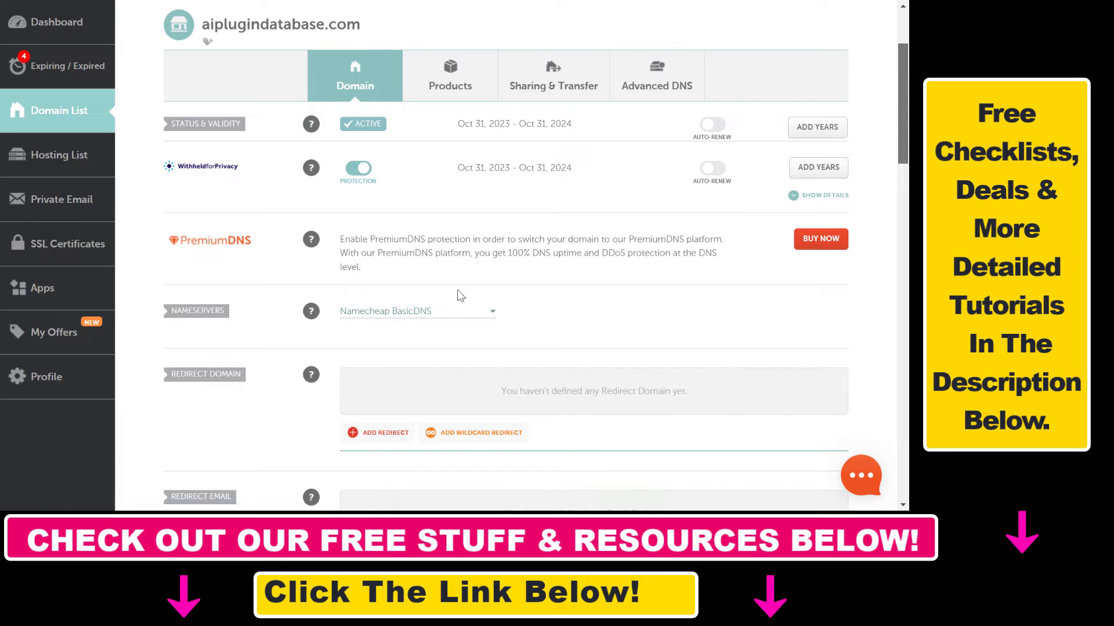
click(417, 311)
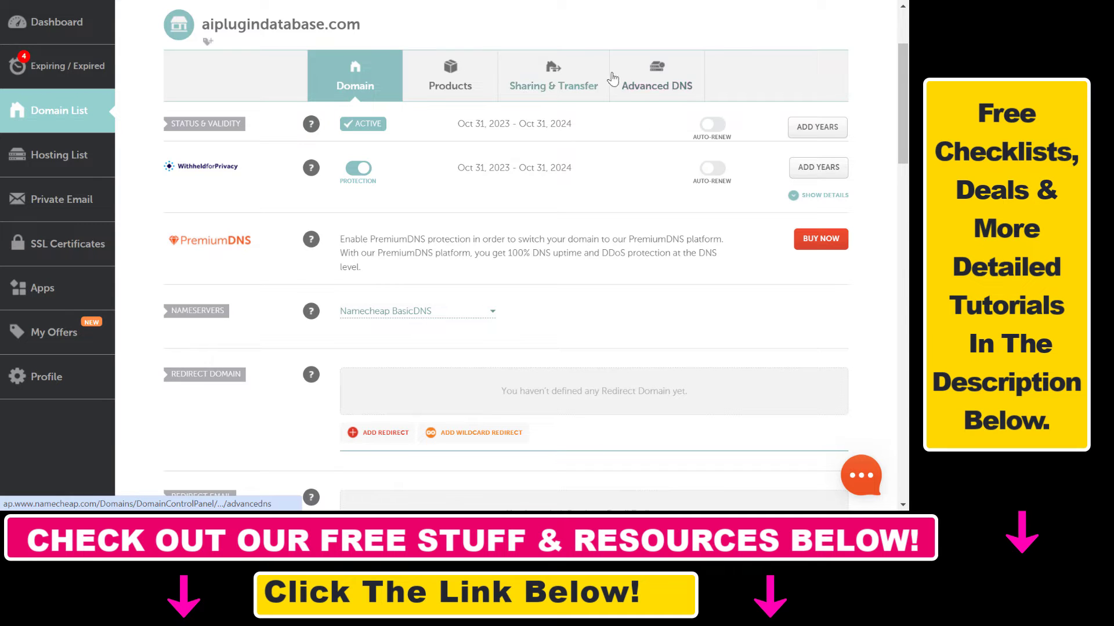
click(656, 75)
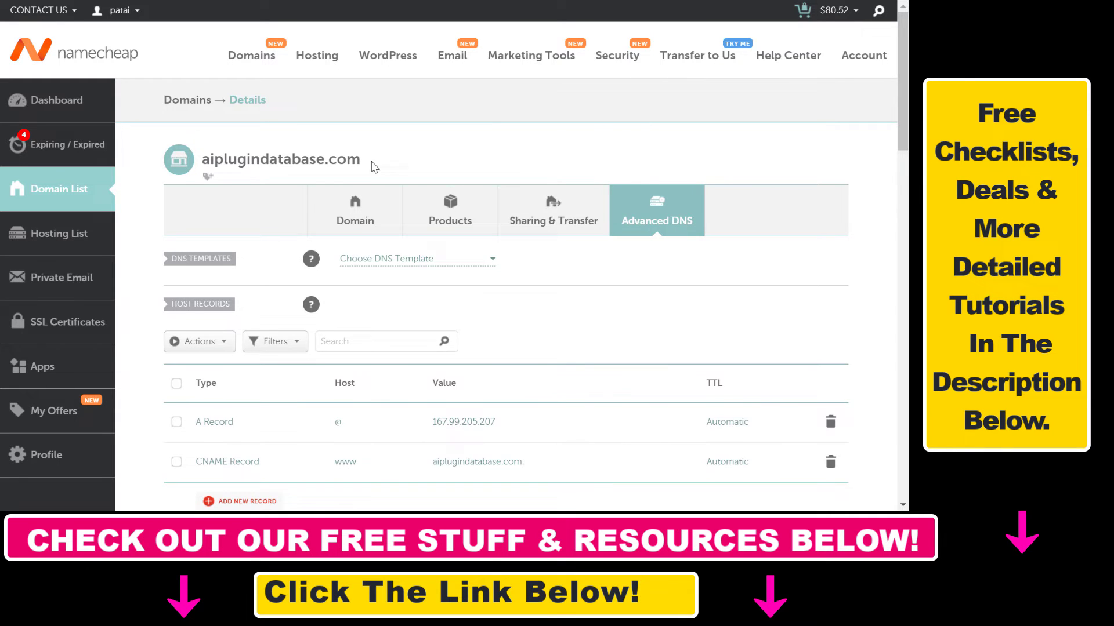
Scroll to Host Records and open the record Type choices for the new row
scroll(down, 3)
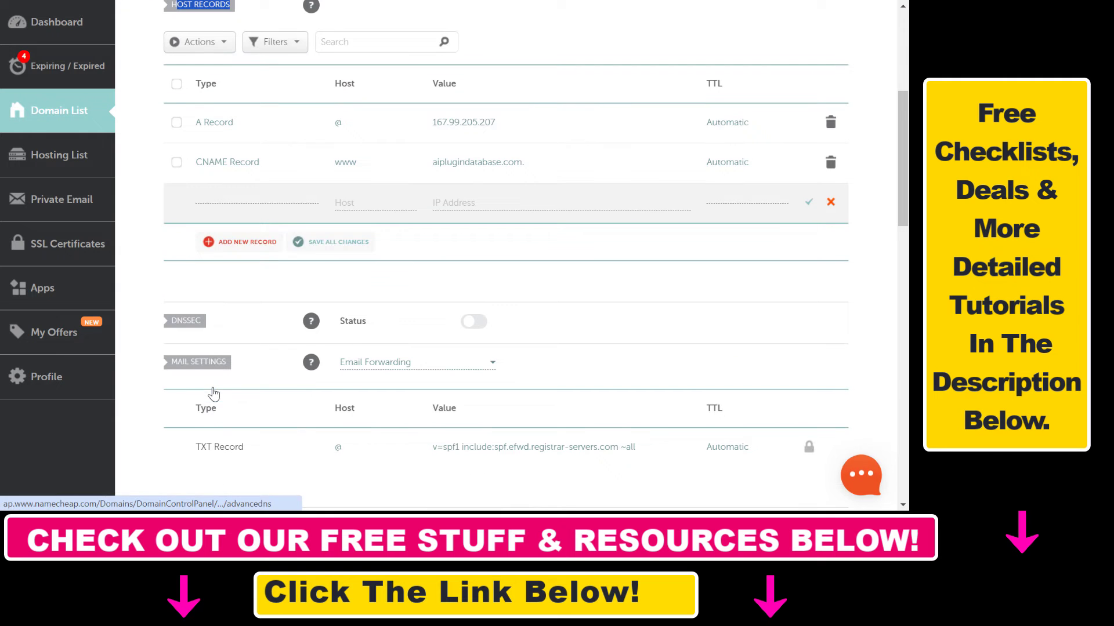
click(255, 202)
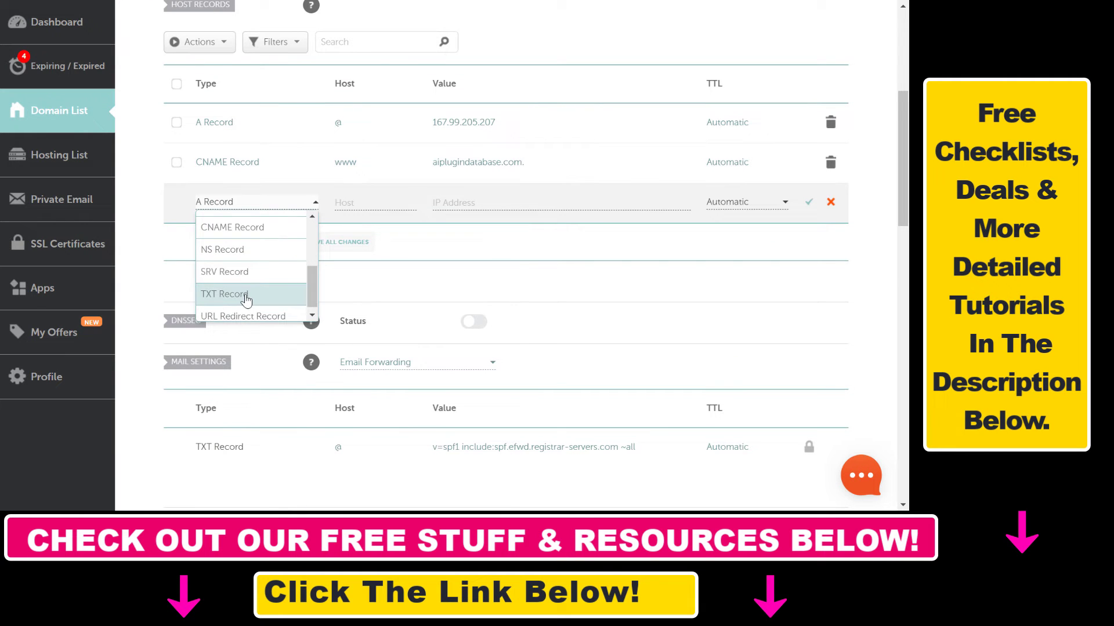
Create a TXT record with host @ and value sdfsdfdsfs, and save it
click(224, 294)
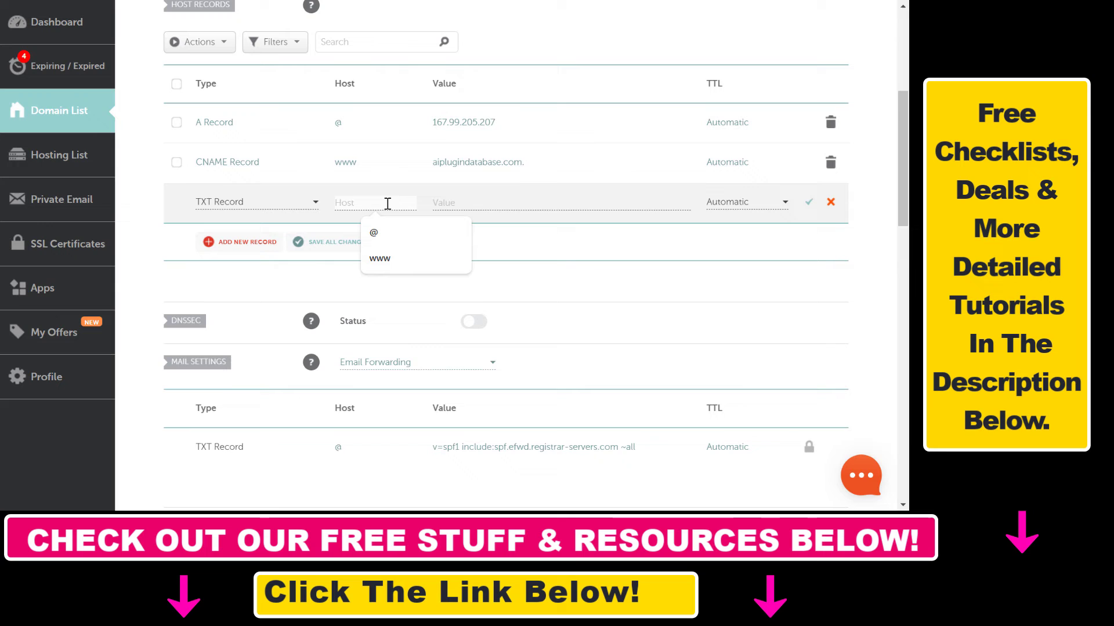
click(374, 232)
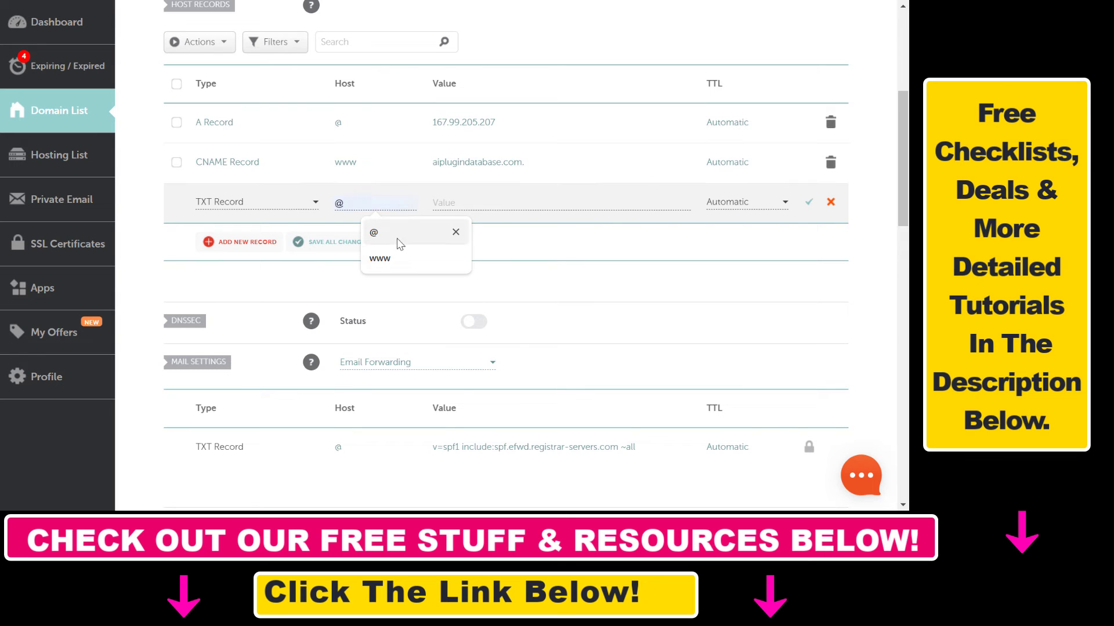
text(sdfsdfdsfs)
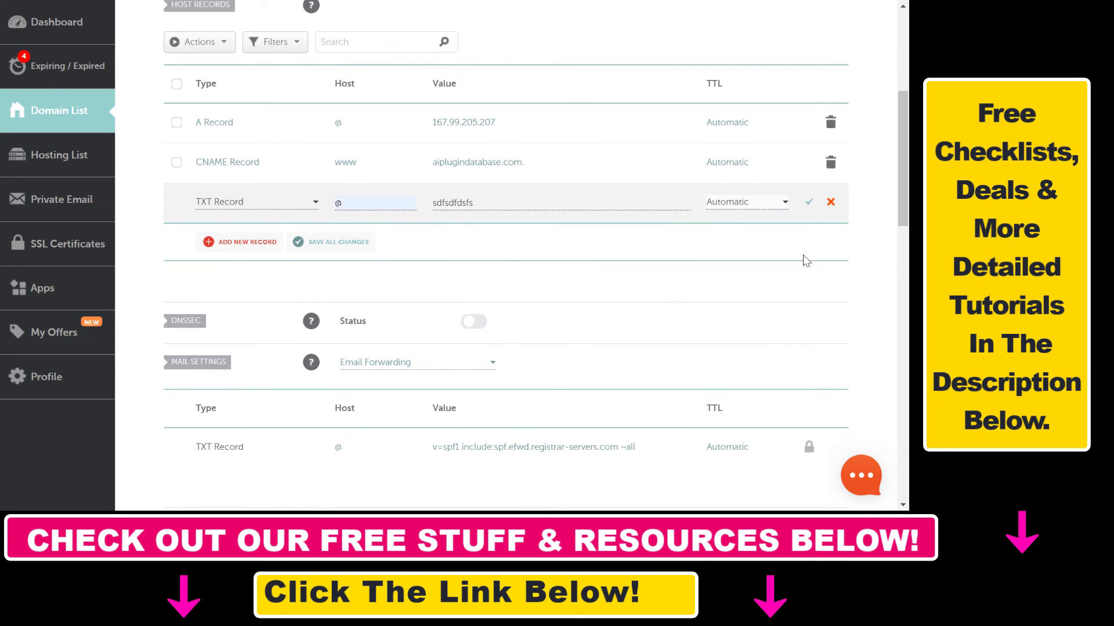
mouse_move(786, 301)
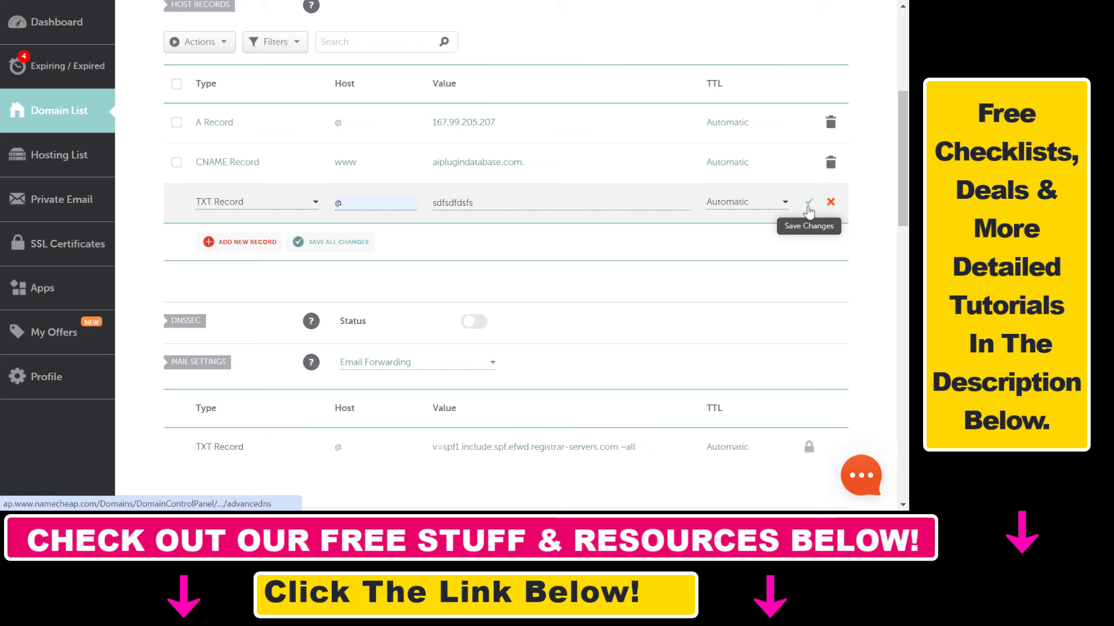
click(810, 201)
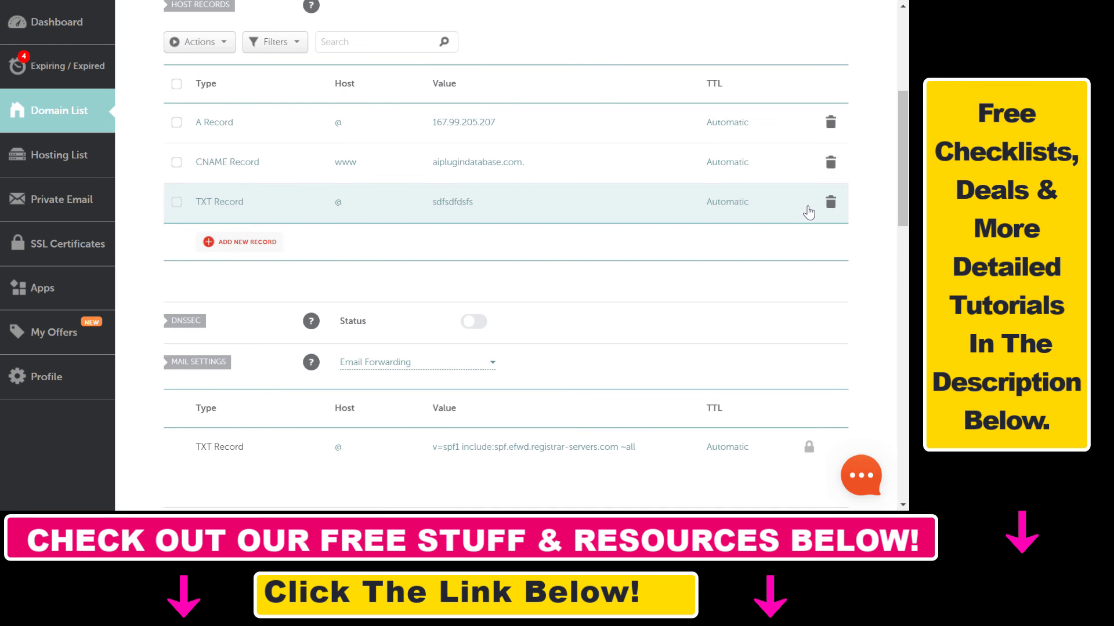
mouse_move(779, 227)
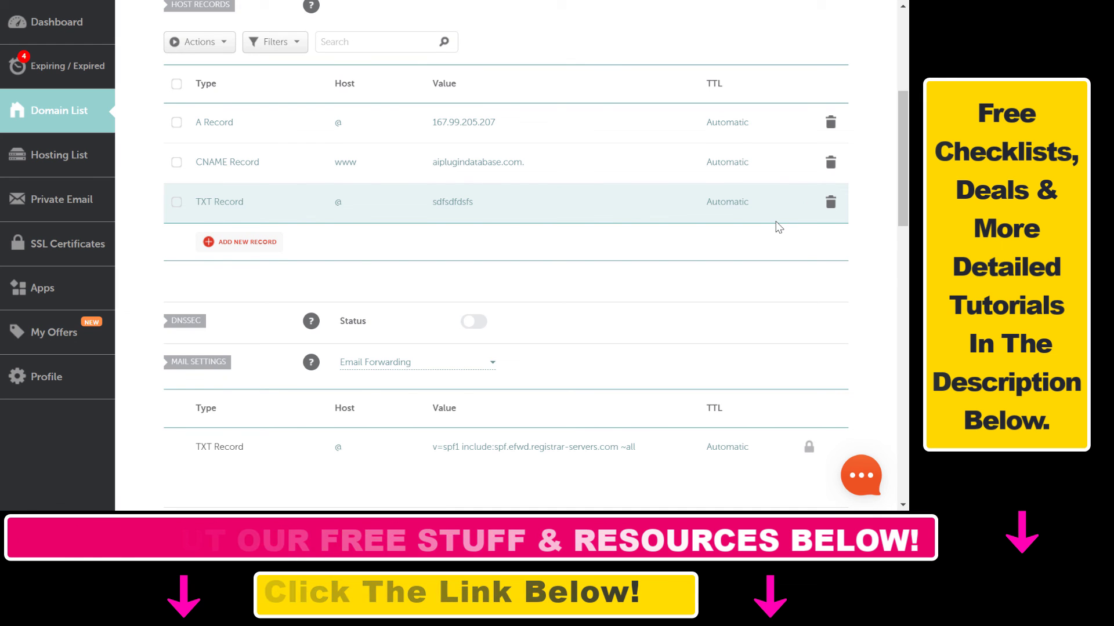